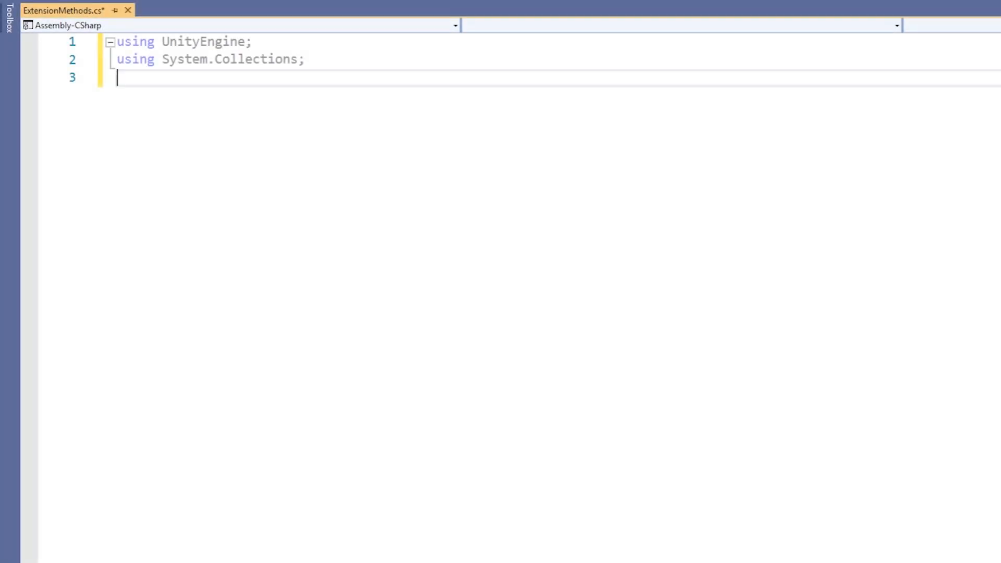
# Add blank lines below the UnityEngine and System.Collections using directives
pyautogui.press('Enter')
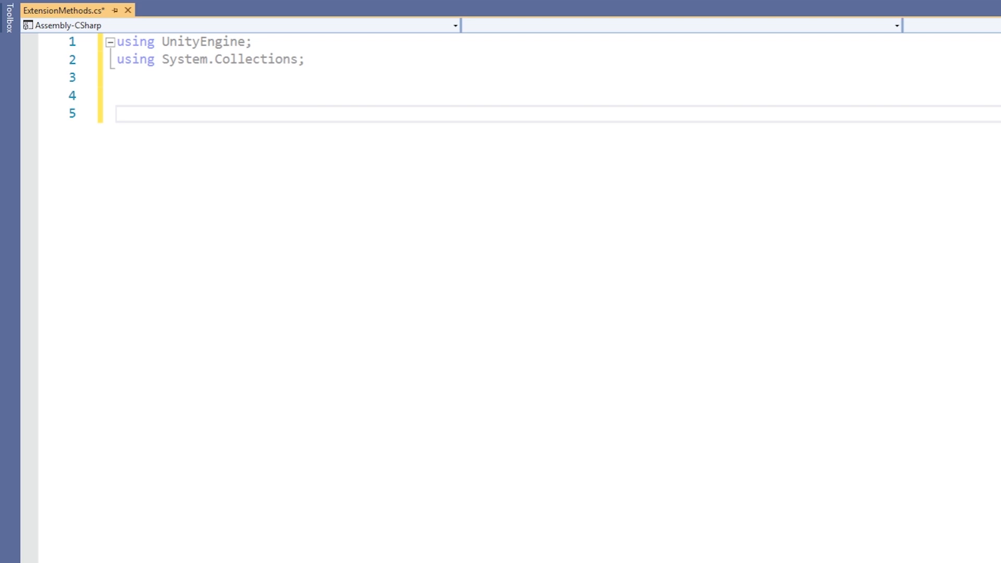
# Declare public static class ExtensionMethods containing public static void ResetTransformation(this Transform trans)
pyautogui.write('public s')
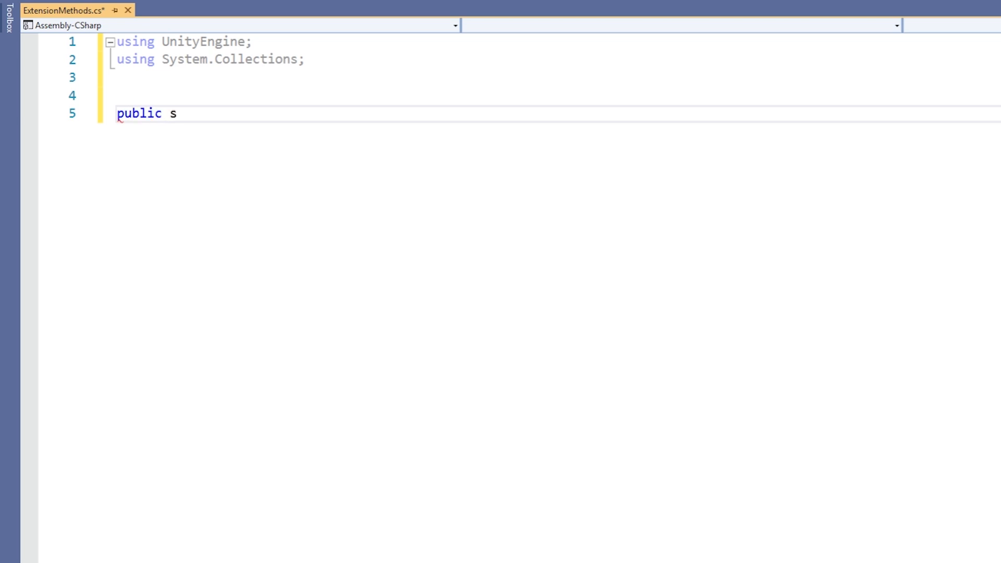
pyautogui.write('tatic class ExtensionMethods')
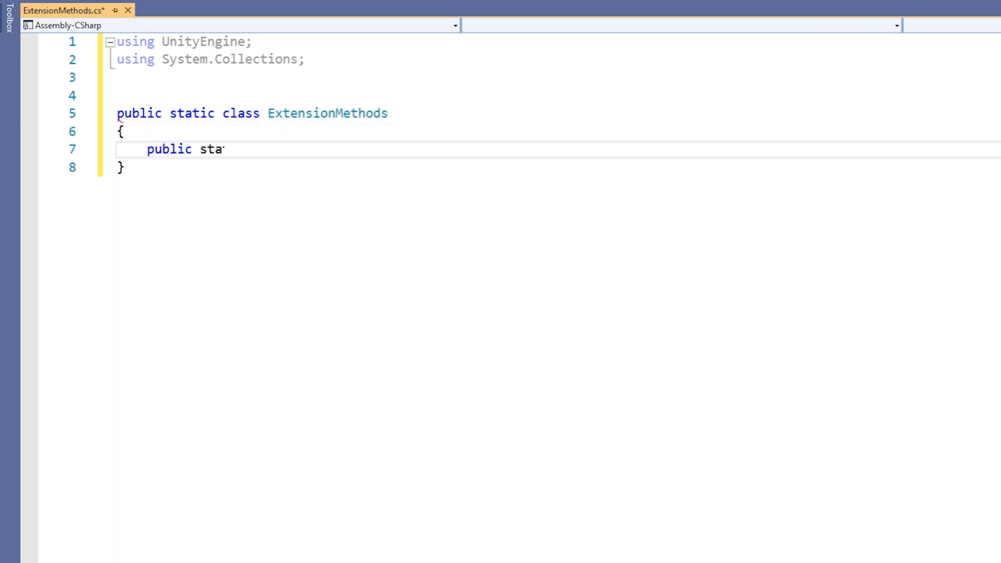
pyautogui.write('tic void ResetTransforma')
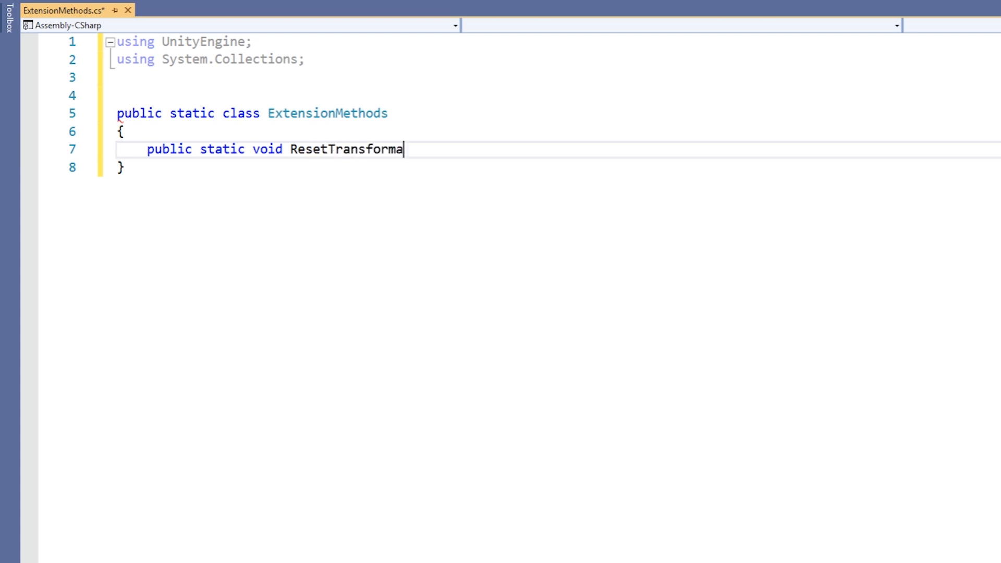
pyautogui.write('tion(this Transf')
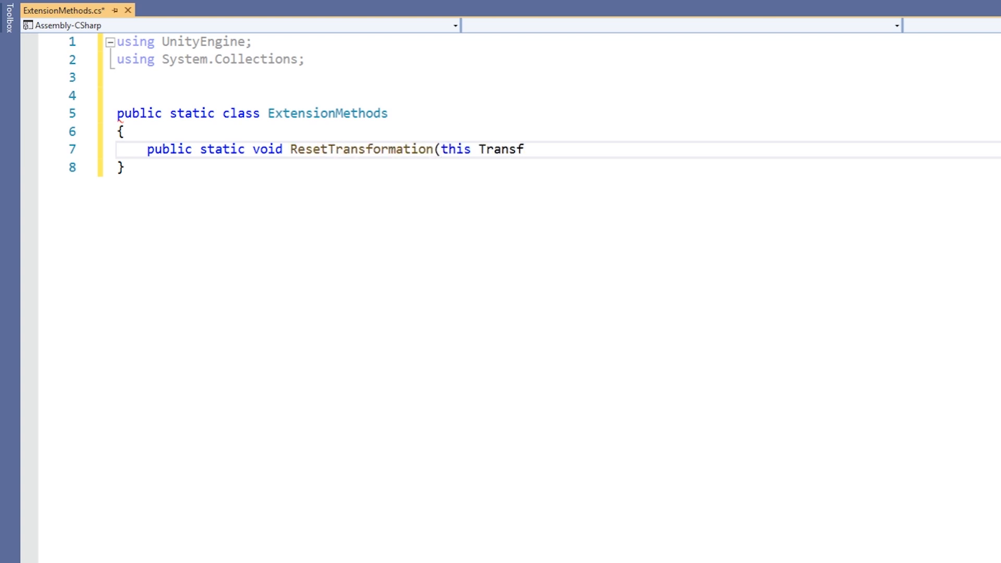
pyautogui.write('orm trans)')
pyautogui.write('{')
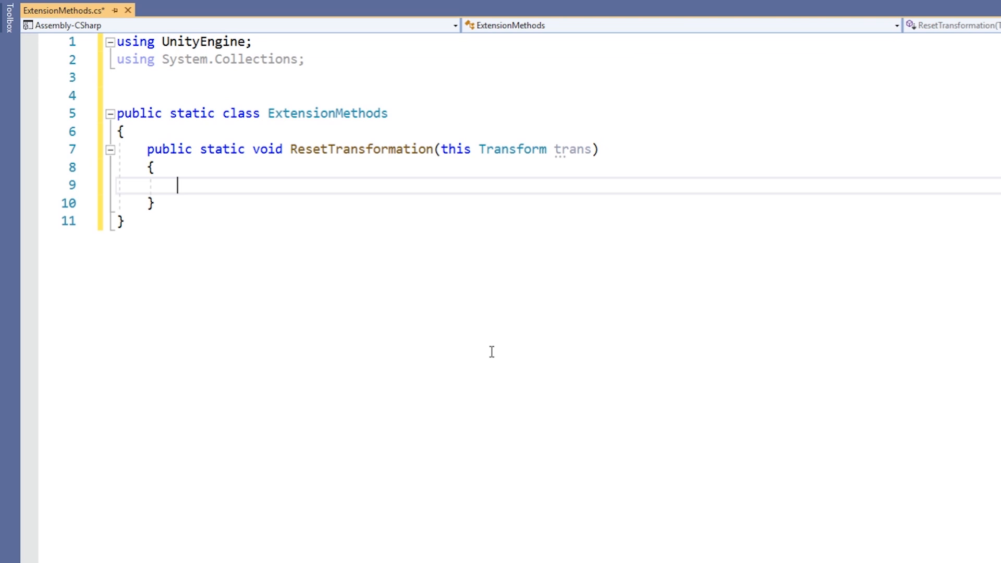
# Reset trans.position to Vector3.zero, localRotation to Quaternion.identity and localScale to new Vector3(1,1,1)
pyautogui.write('trans.position = V')
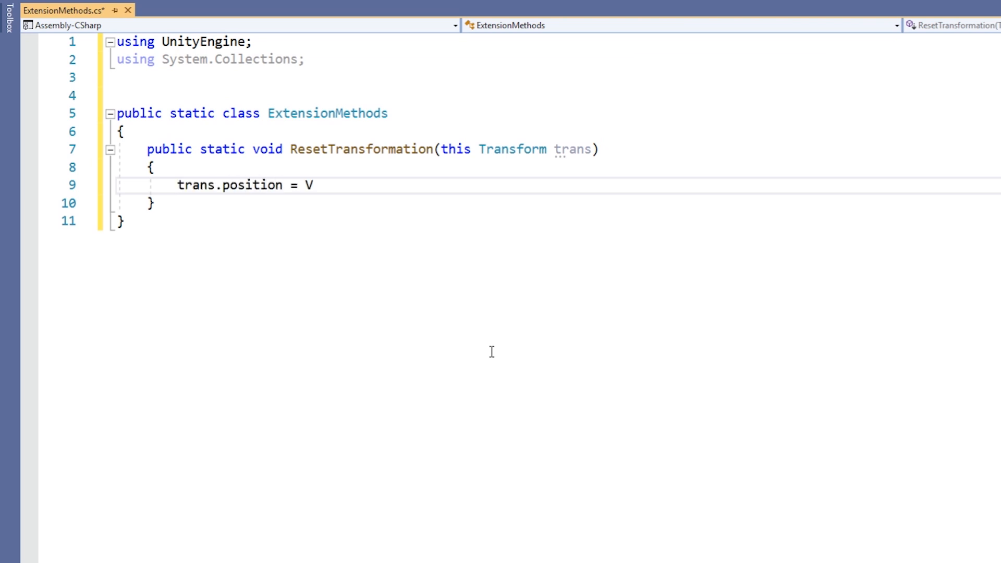
pyautogui.write('ector3.zero;')
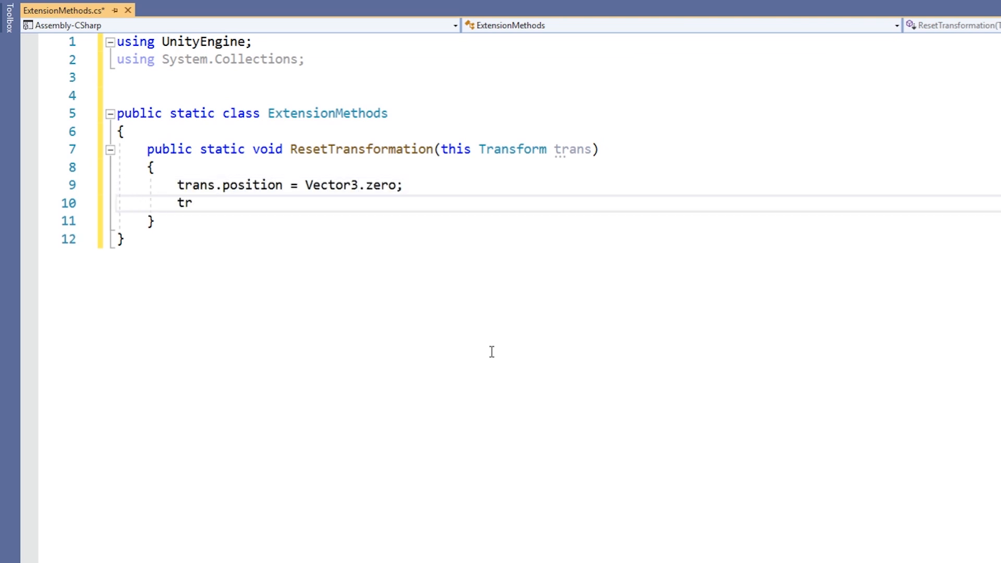
pyautogui.write('ans.localRotation = Quaternion.identity;')
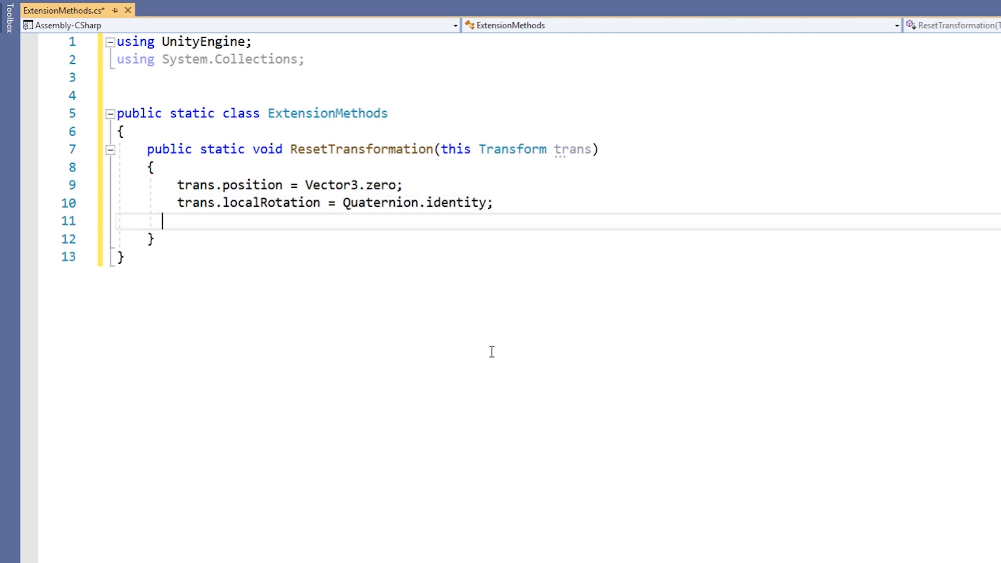
pyautogui.write('trans.localScale = new Vector3(1, 1,')
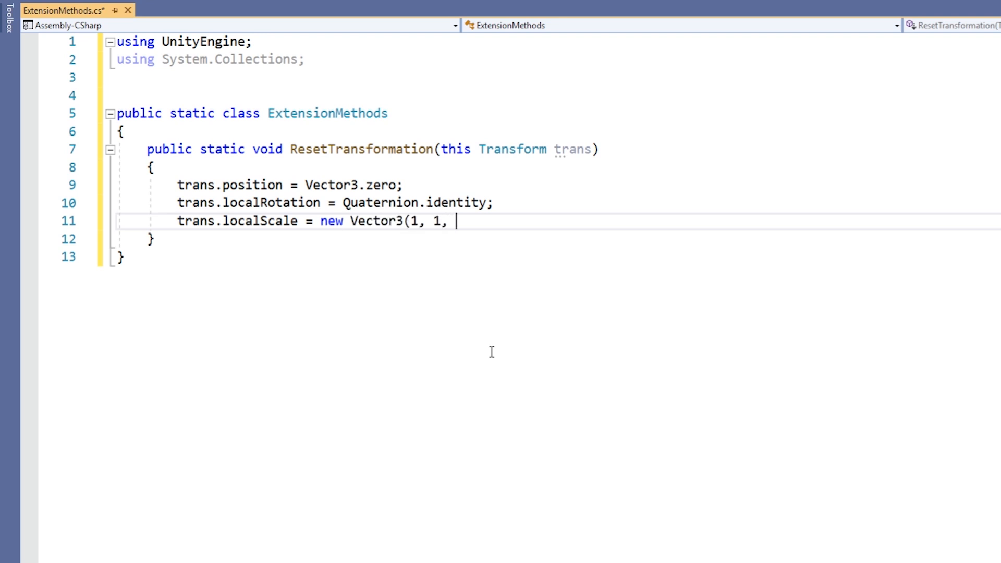
pyautogui.write('1);')
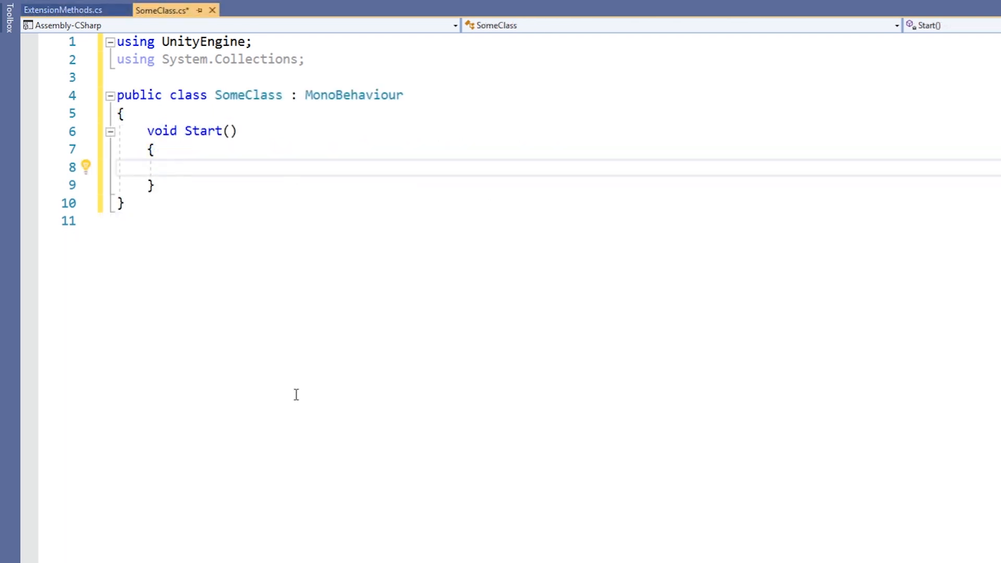
# Call transform.ResetTransformation() inside Start(), completing the name from IntelliSense
pyautogui.write('transform')
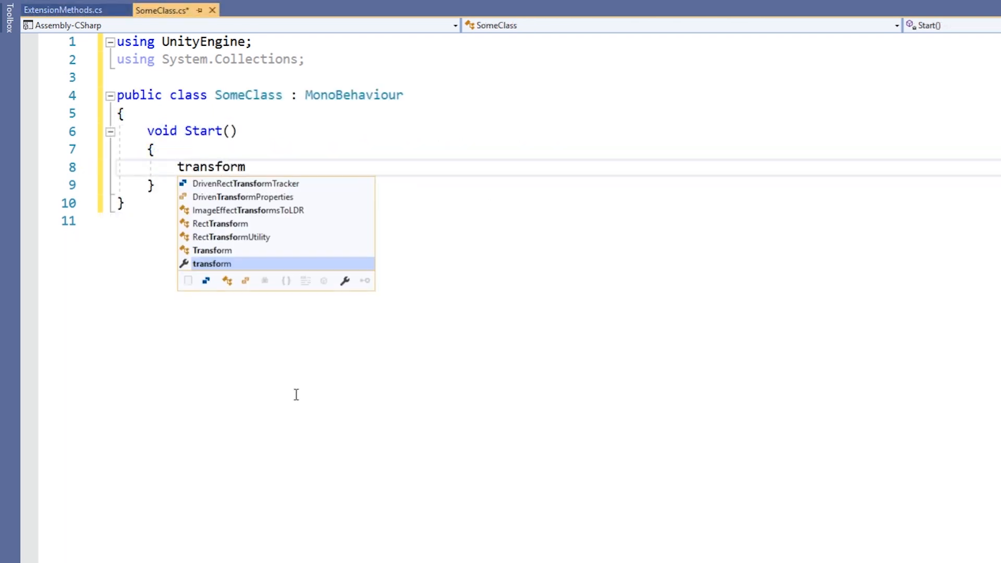
pyautogui.write('.')
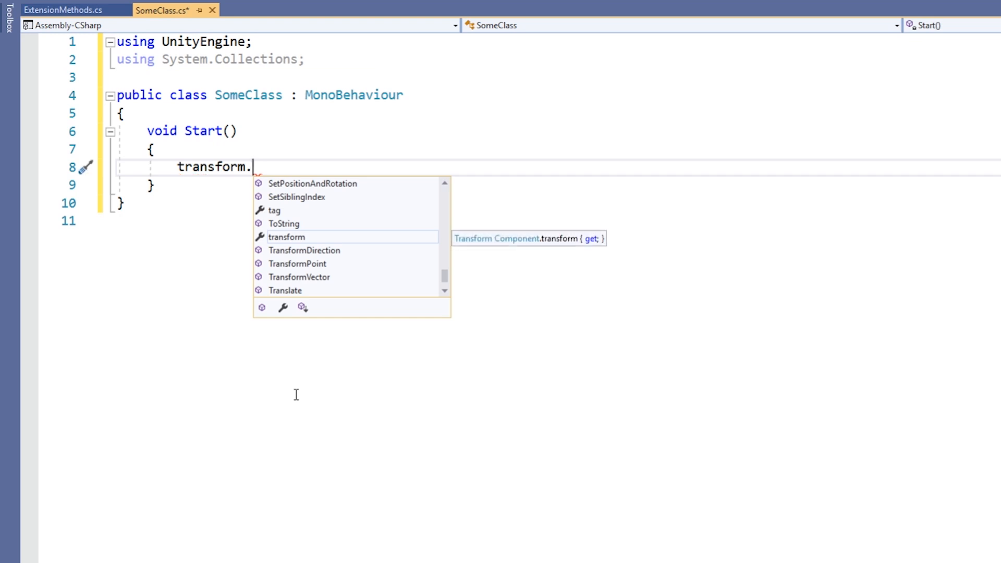
pyautogui.write('re')
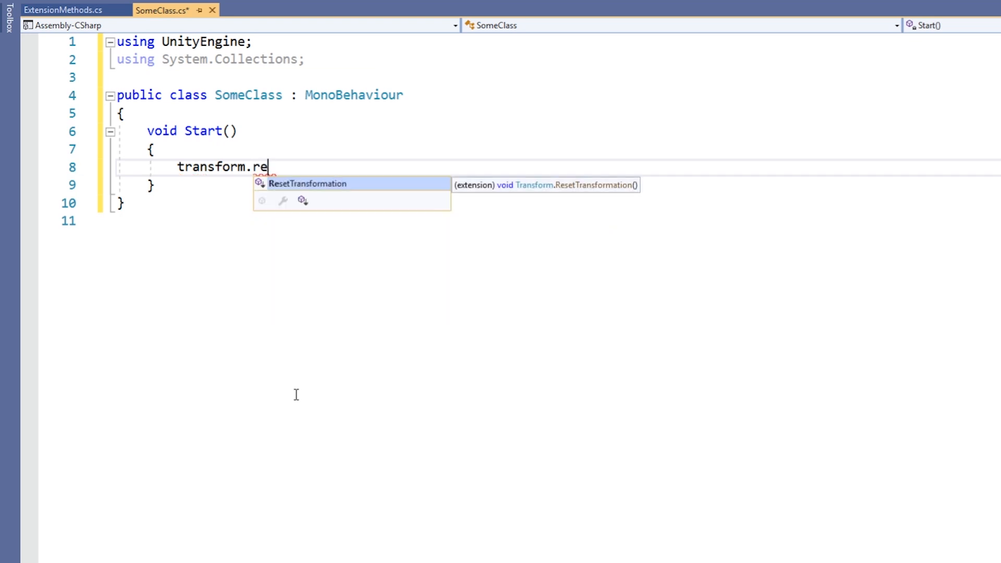
pyautogui.press('Tab')
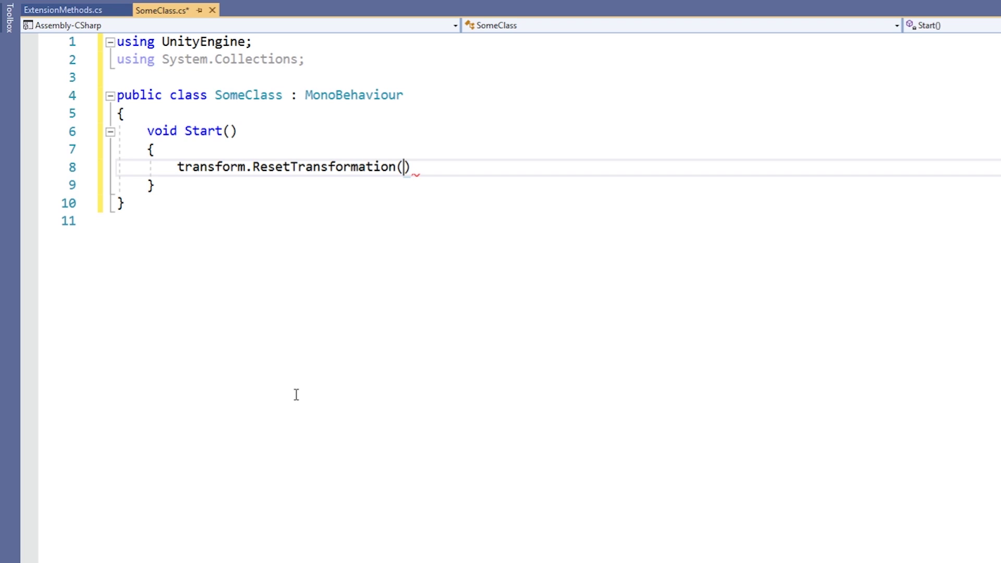